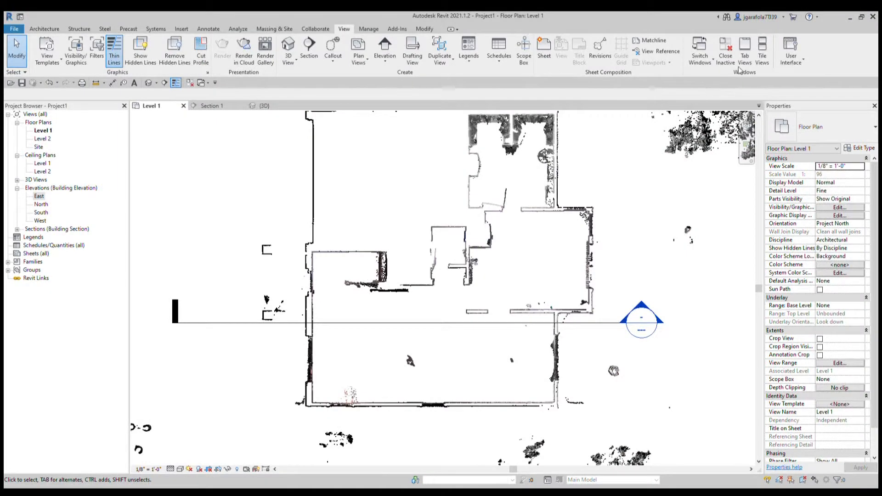
mouse_move(439, 320)
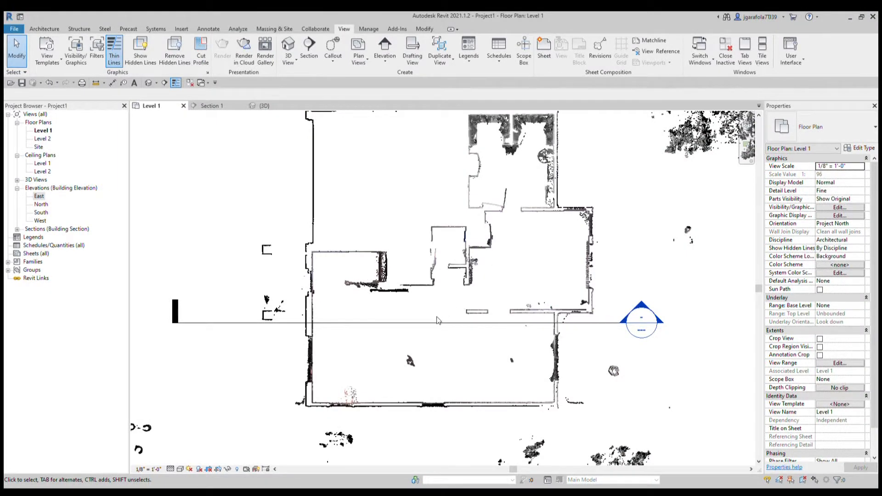
mouse_move(457, 331)
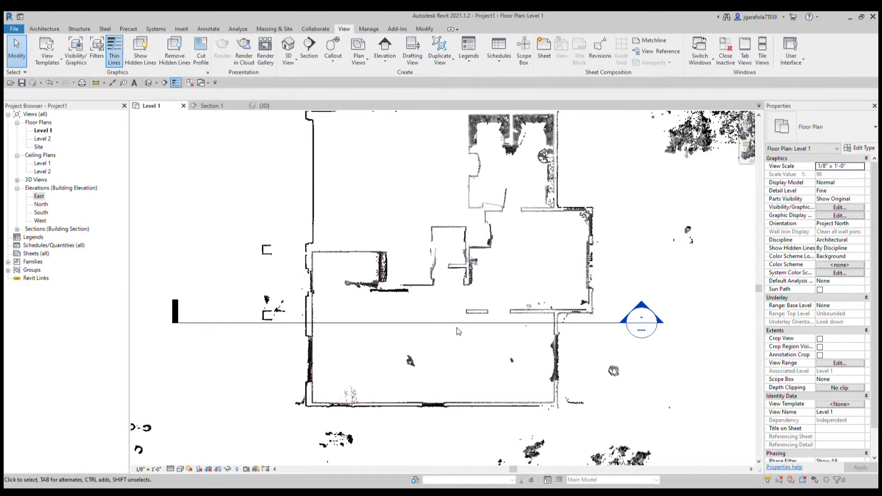
mouse_move(456, 344)
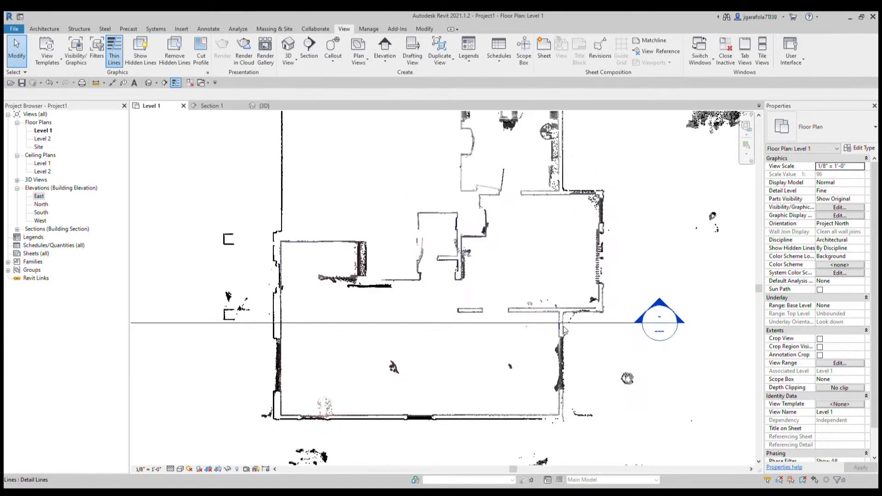
- Open the Section 1 view showing the scanned house walls in cross-section
click(660, 321)
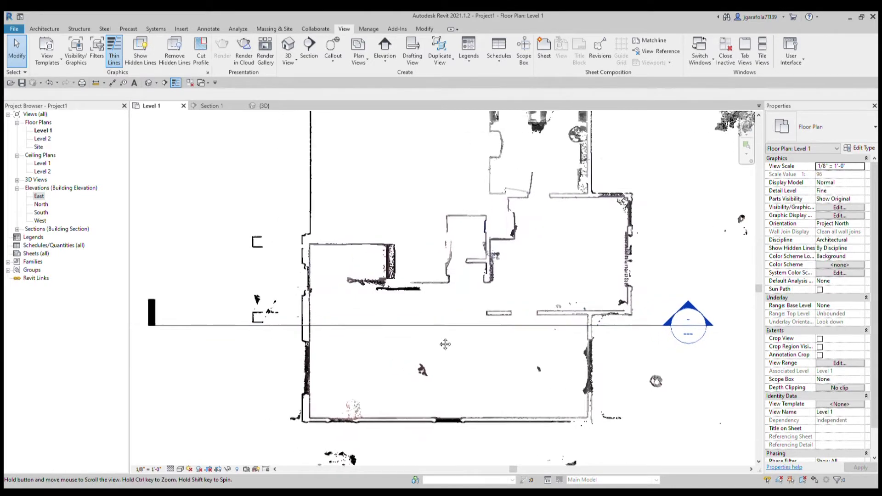
click(212, 106)
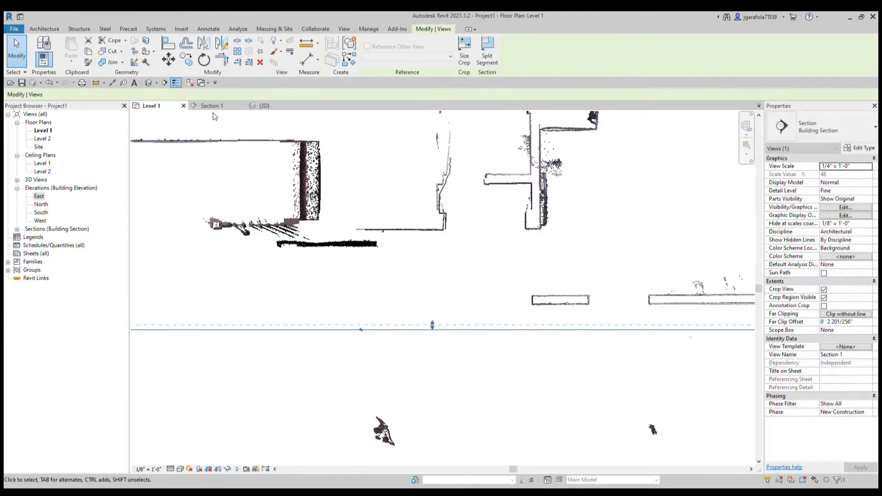
click(212, 104)
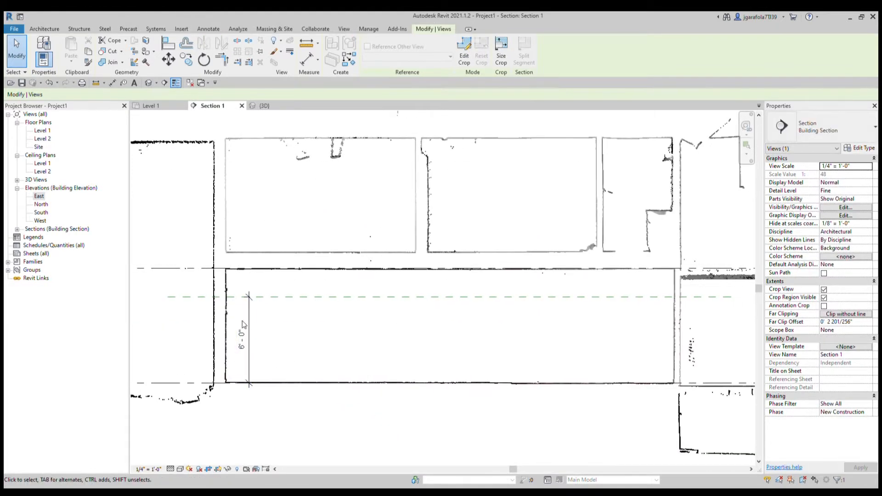
click(342, 28)
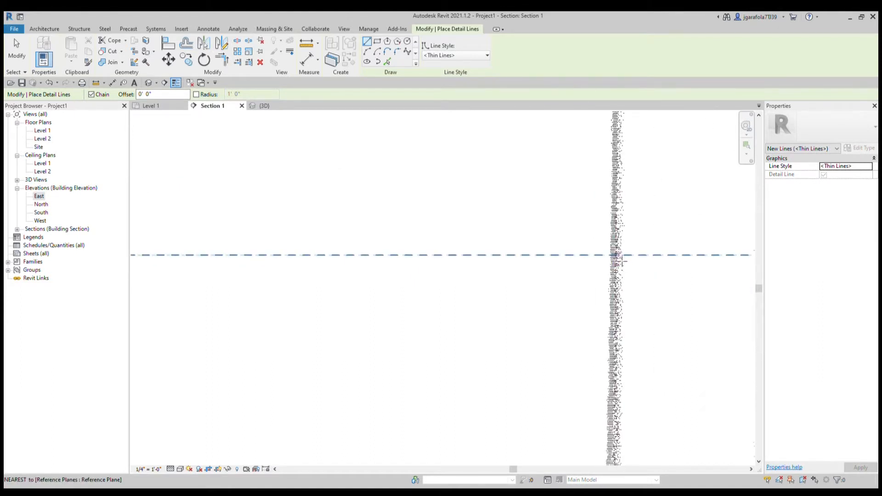
mouse_move(614, 256)
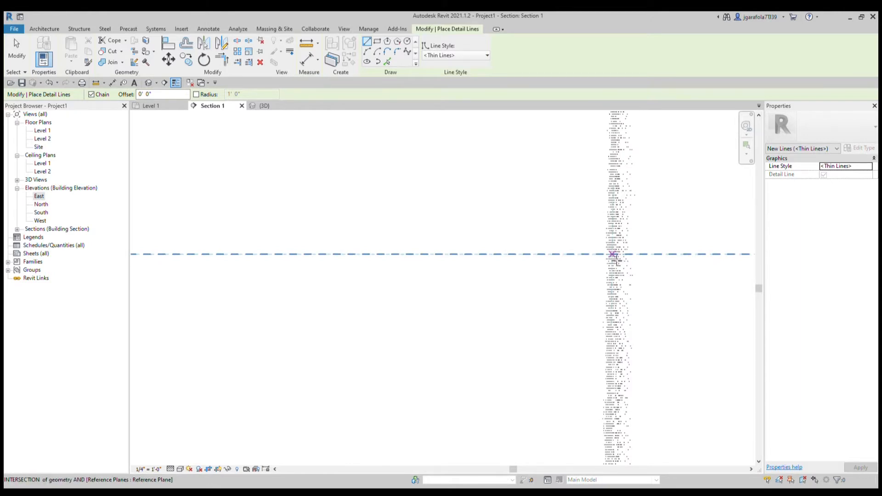
mouse_move(604, 272)
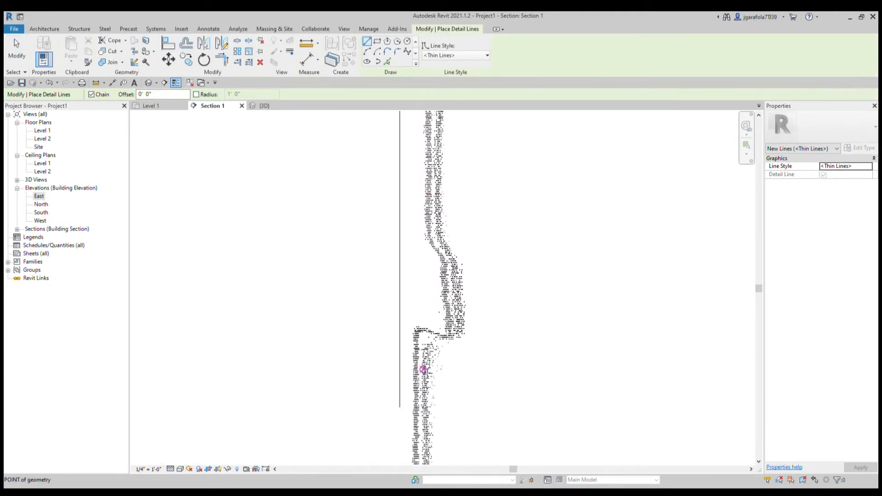
- Finish the vertical detail line from the reference plane down to a point on the wall
click(418, 369)
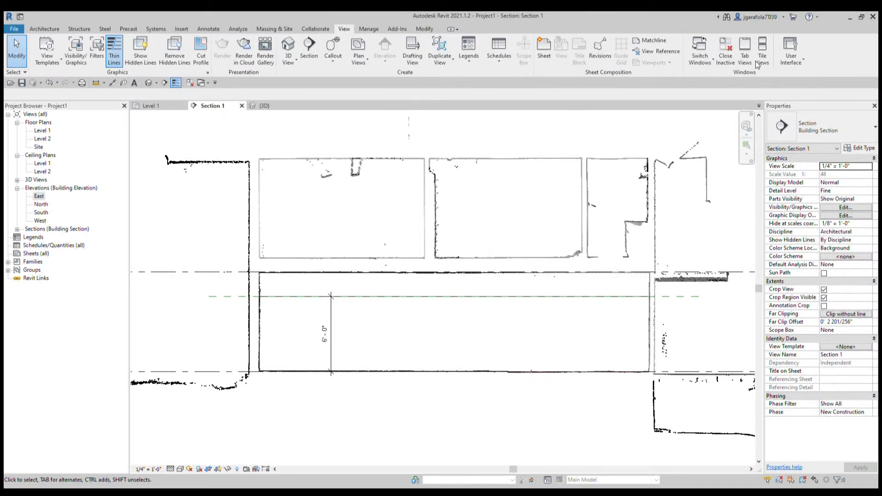
mouse_move(450, 308)
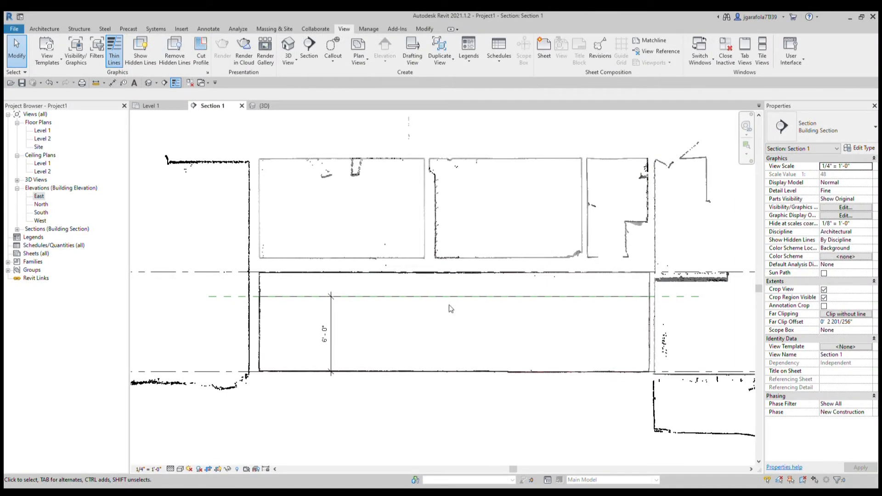
mouse_move(272, 110)
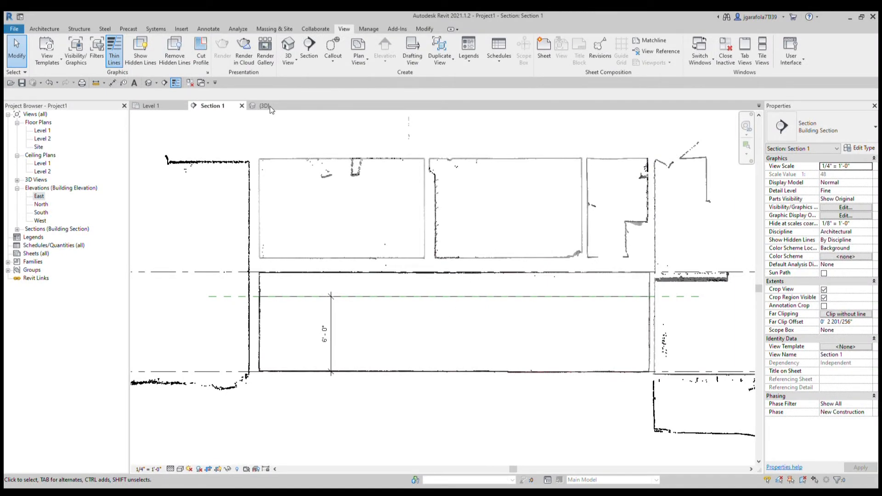
click(264, 105)
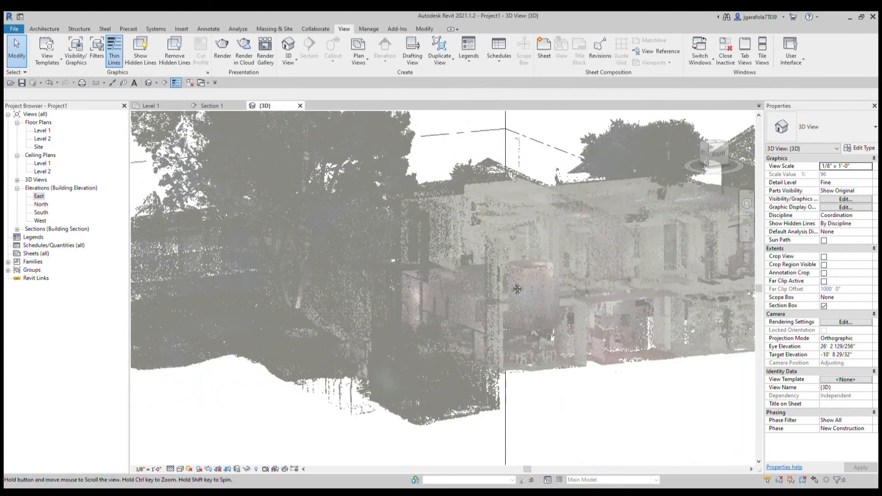
click(212, 105)
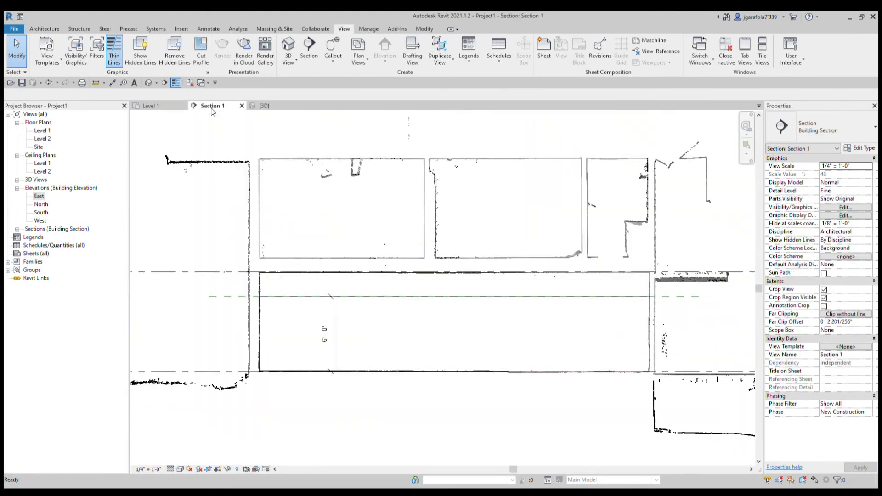
click(329, 337)
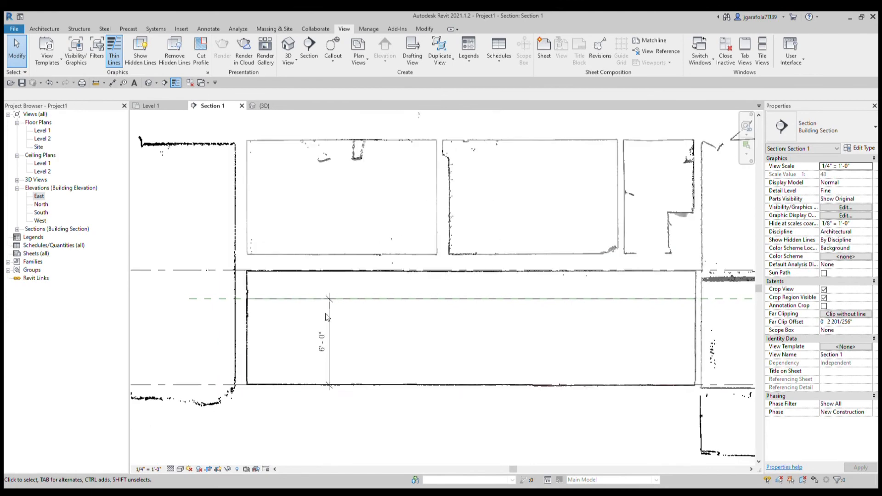
mouse_move(363, 322)
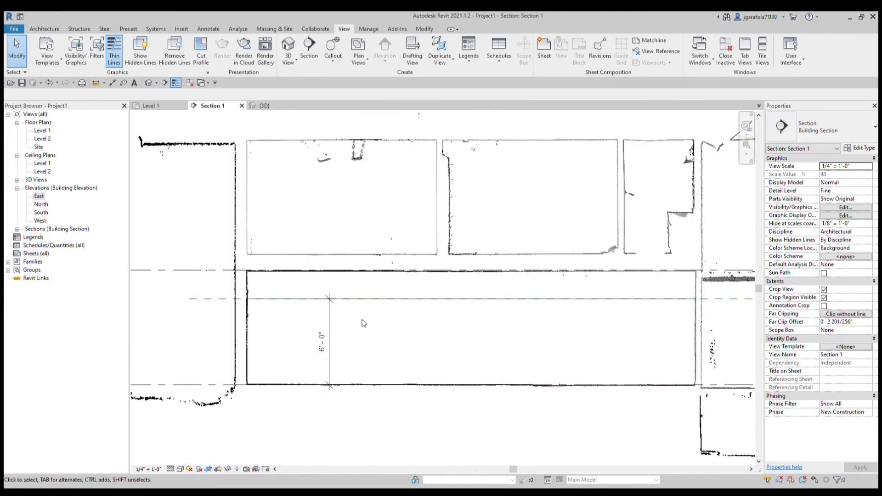